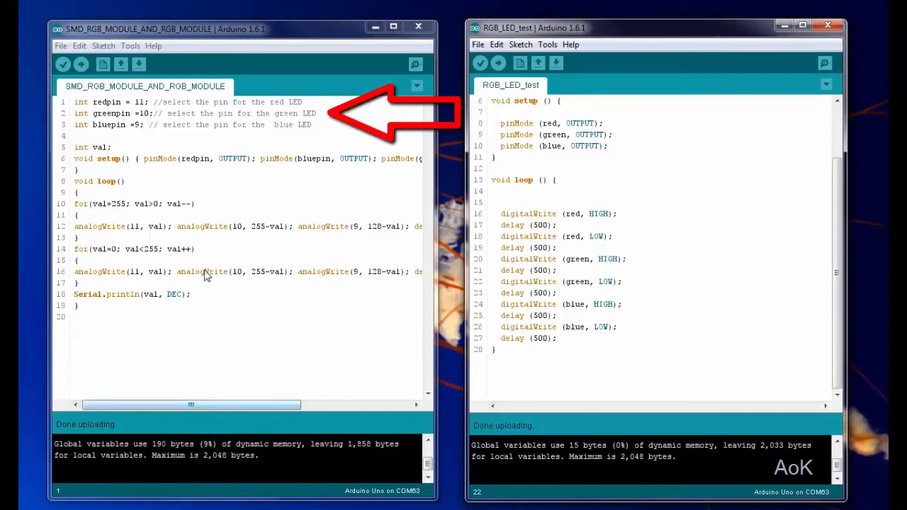
mouse_move(102, 65)
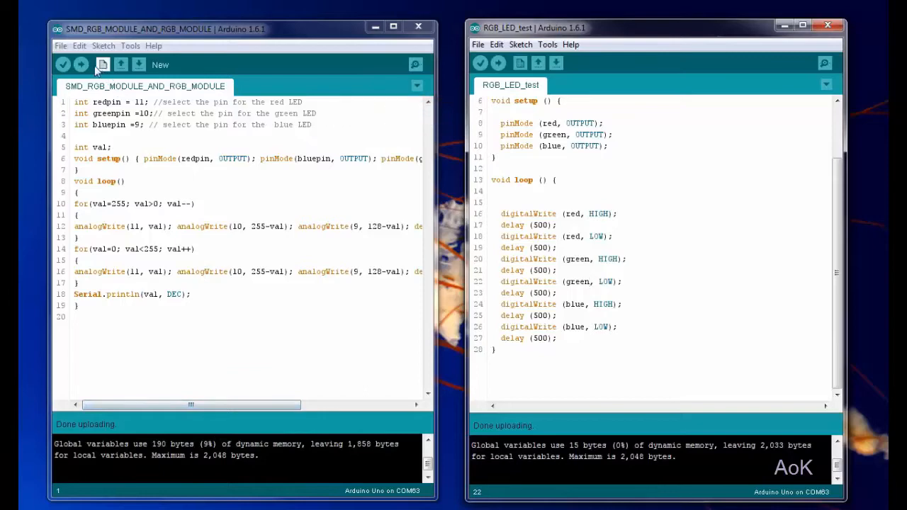
Step: Compile the RGB_LED_test sketch (red 11, green 10, blue 9) and upload it to the Uno
click(81, 64)
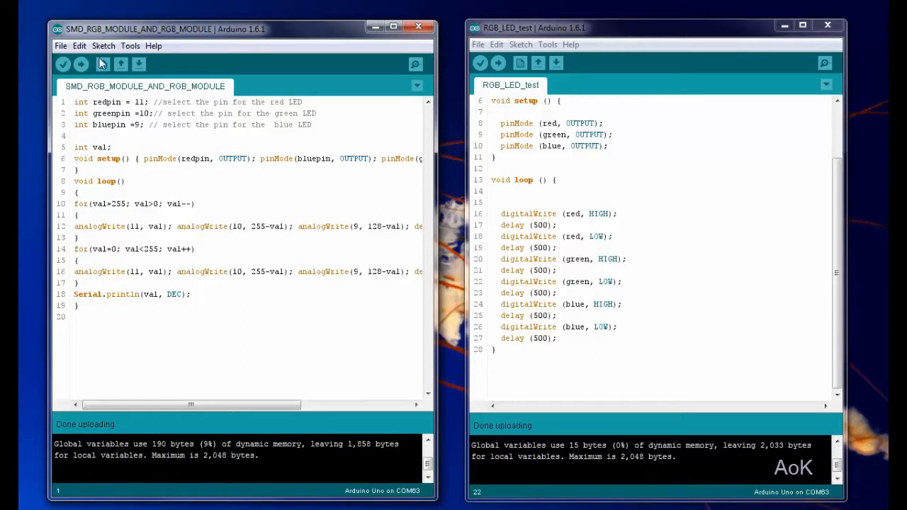
click(499, 64)
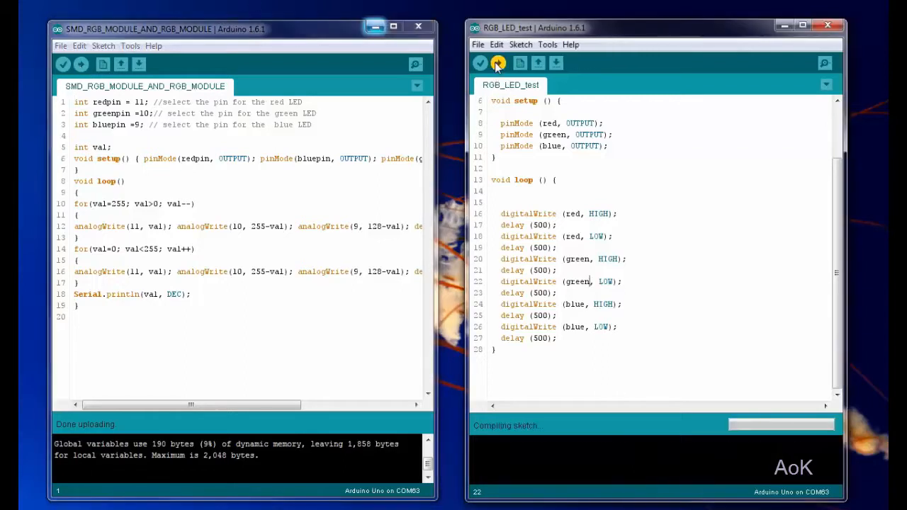
click(499, 63)
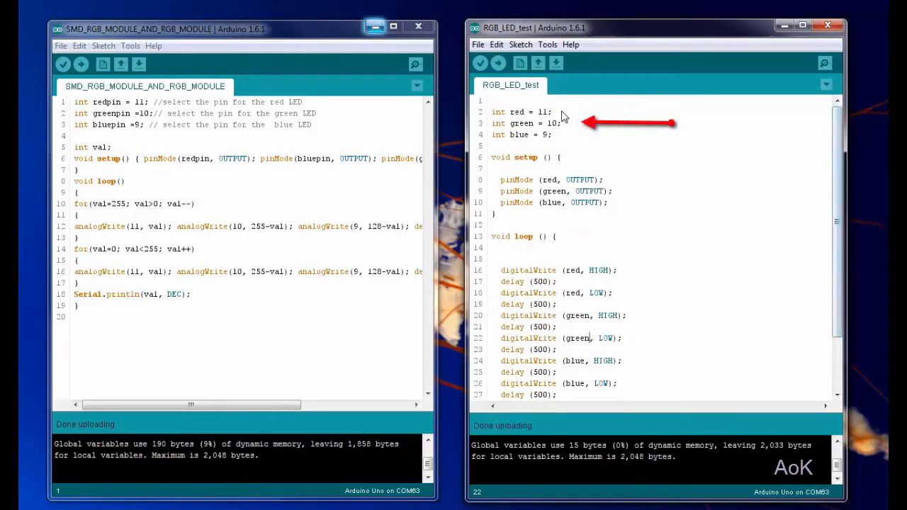
mouse_move(564, 145)
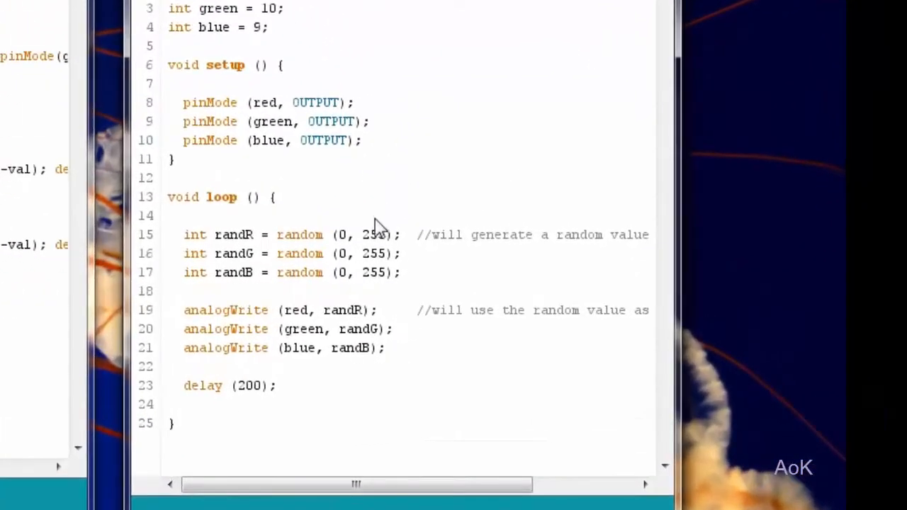
mouse_move(369, 244)
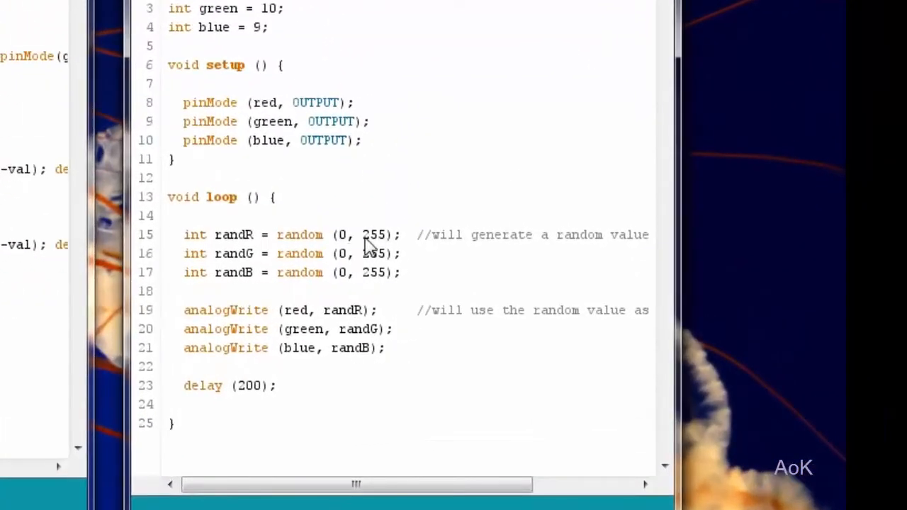
mouse_move(234, 244)
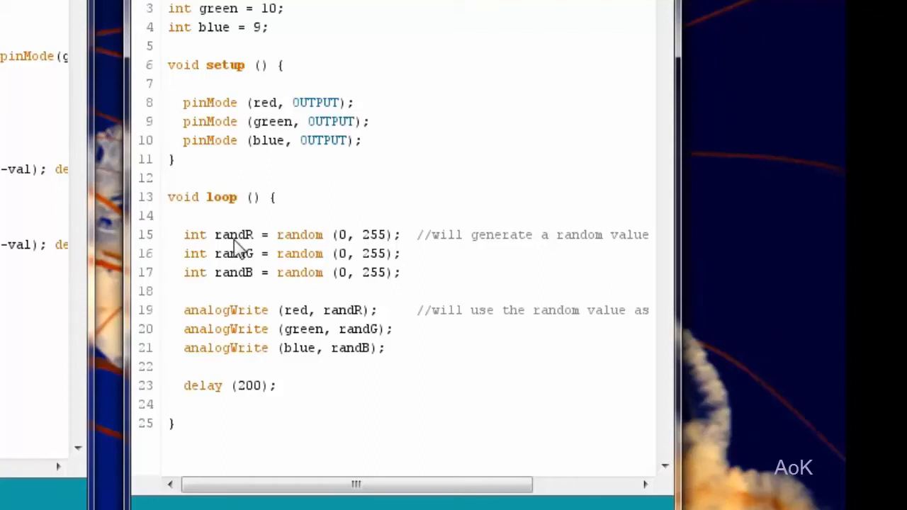
mouse_move(347, 255)
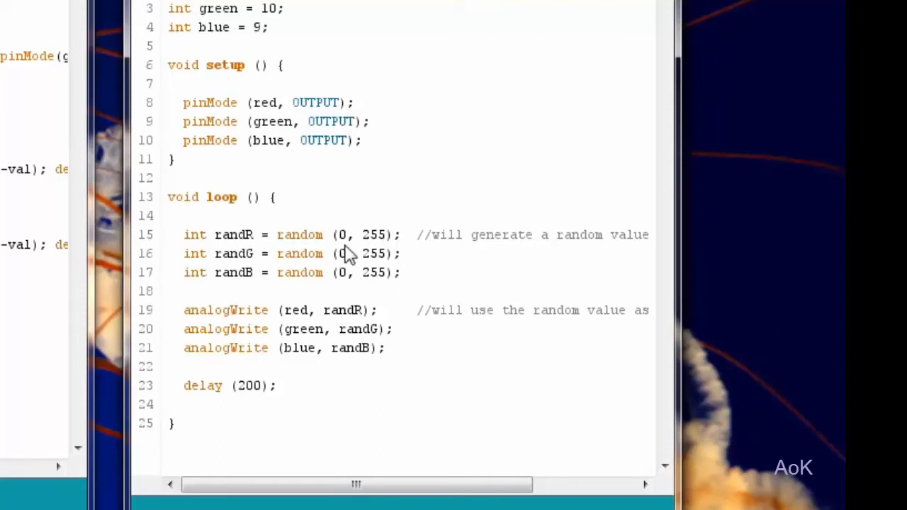
mouse_move(383, 262)
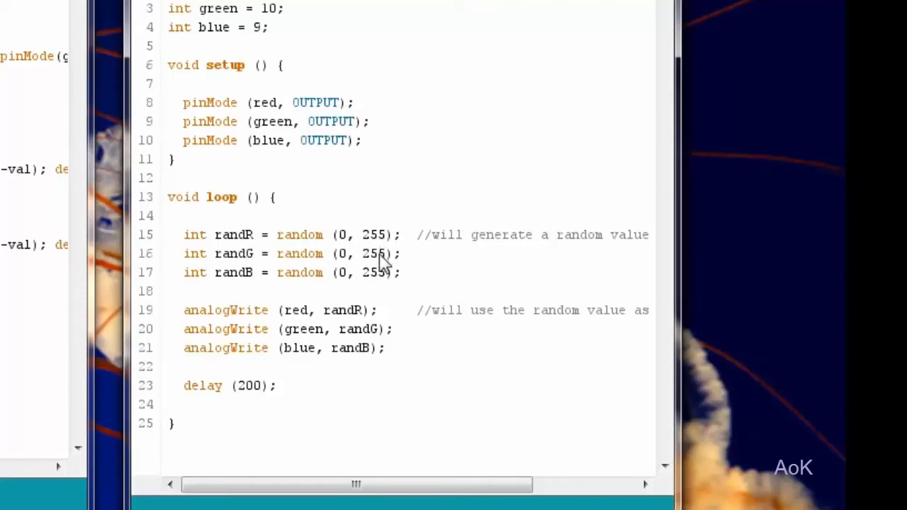
mouse_move(386, 277)
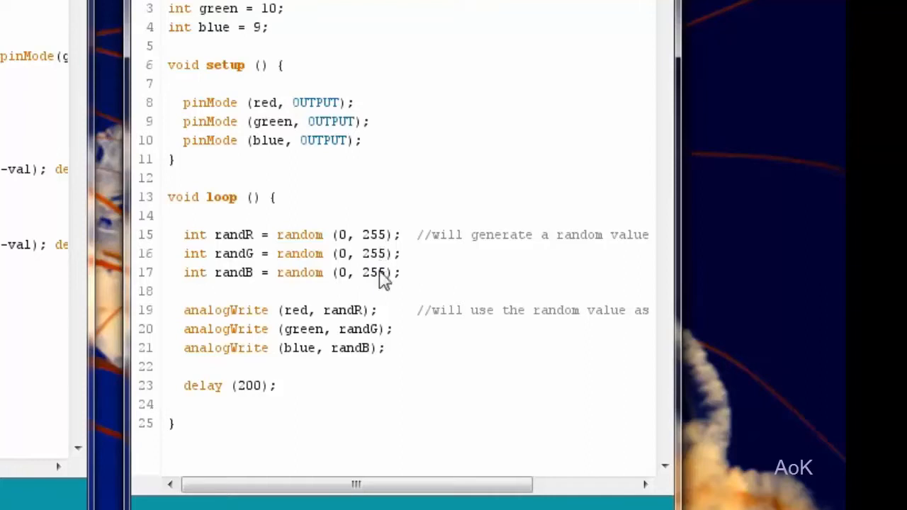
mouse_move(383, 290)
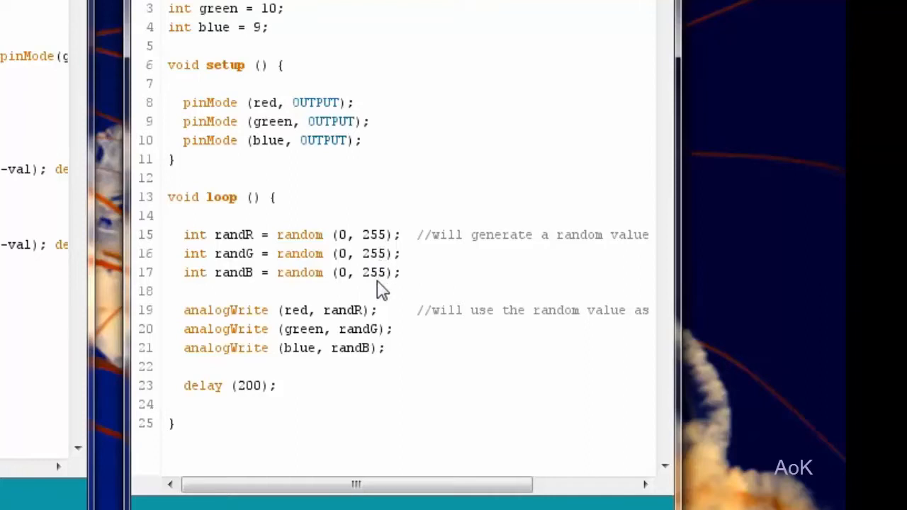
mouse_move(395, 355)
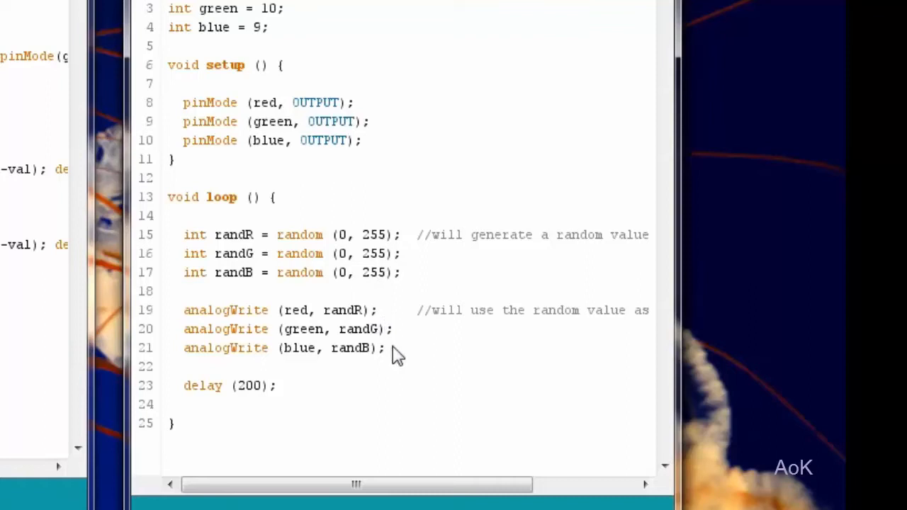
mouse_move(397, 361)
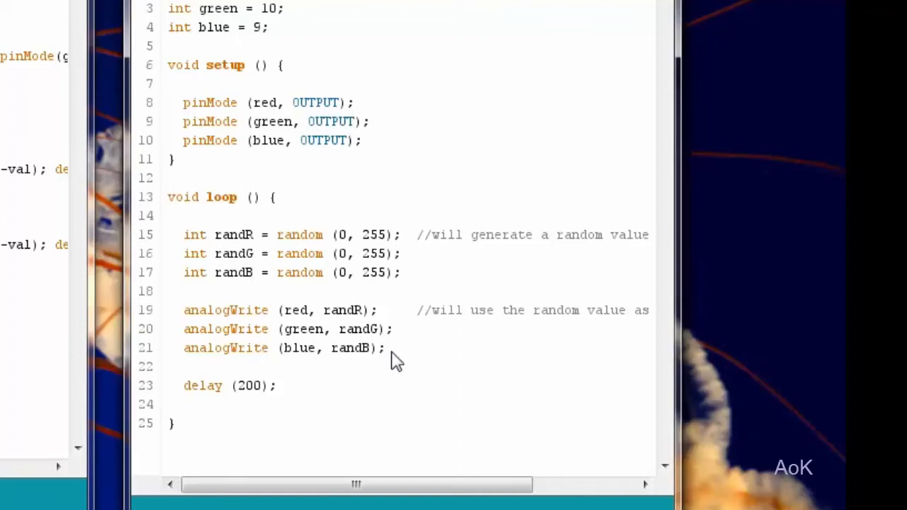
mouse_move(390, 298)
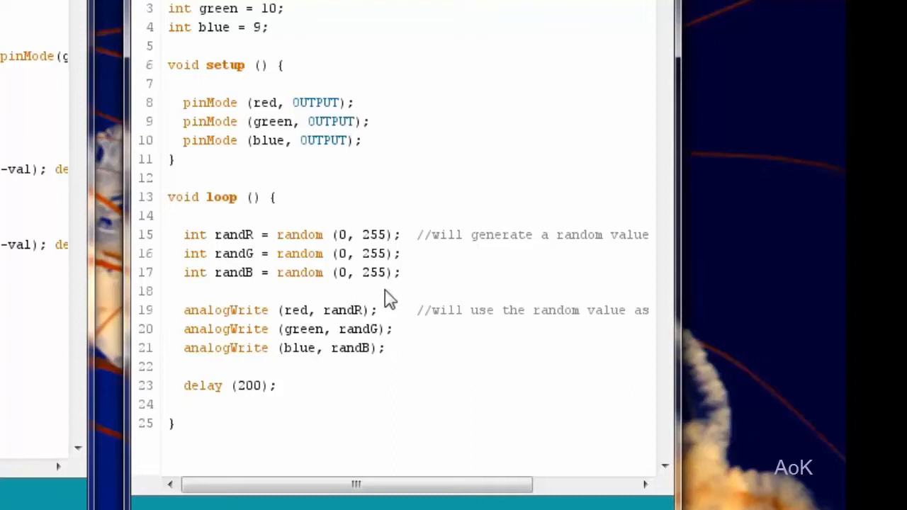
mouse_move(395, 292)
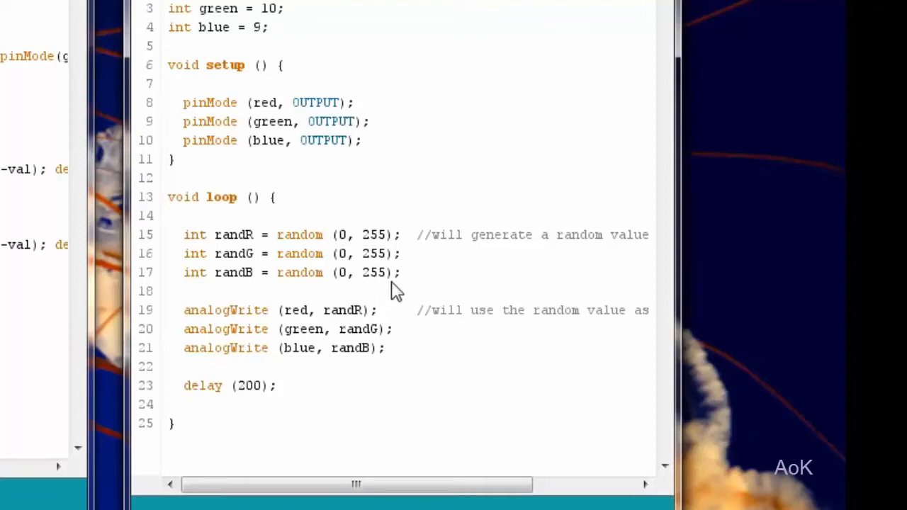
mouse_move(414, 357)
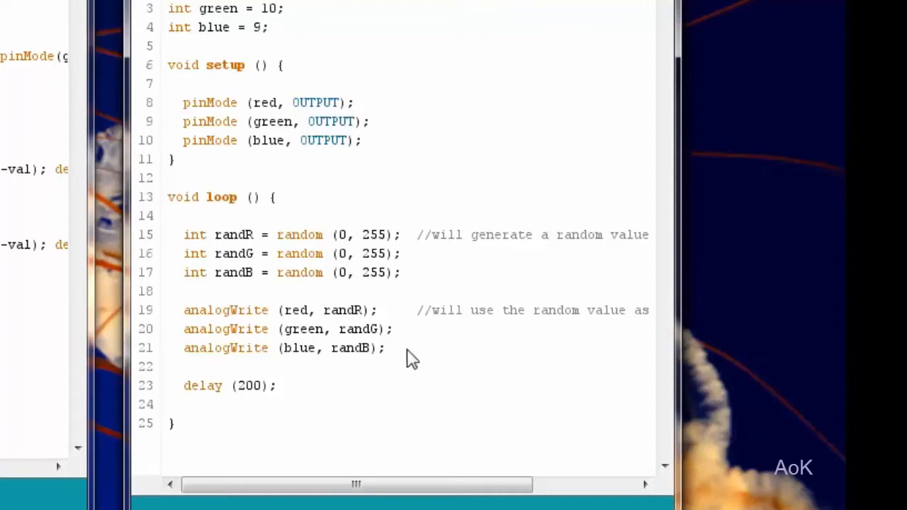
mouse_move(385, 323)
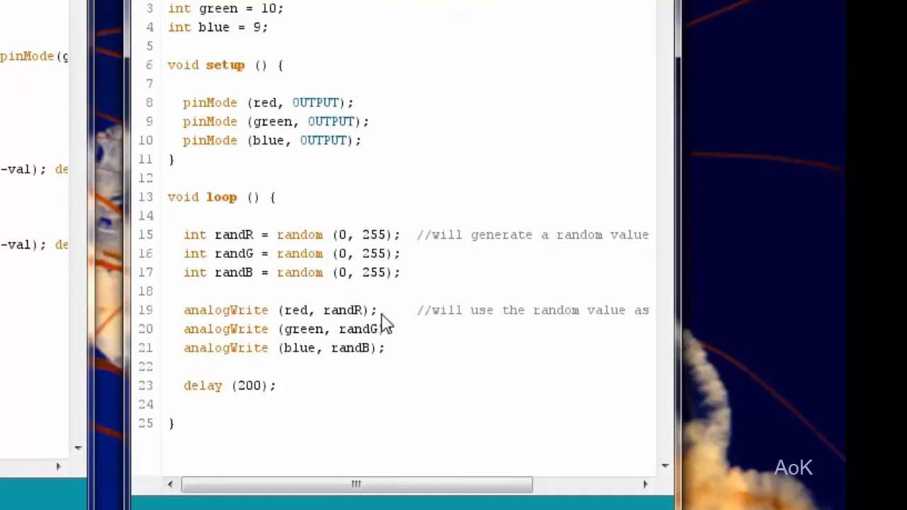
mouse_move(386, 298)
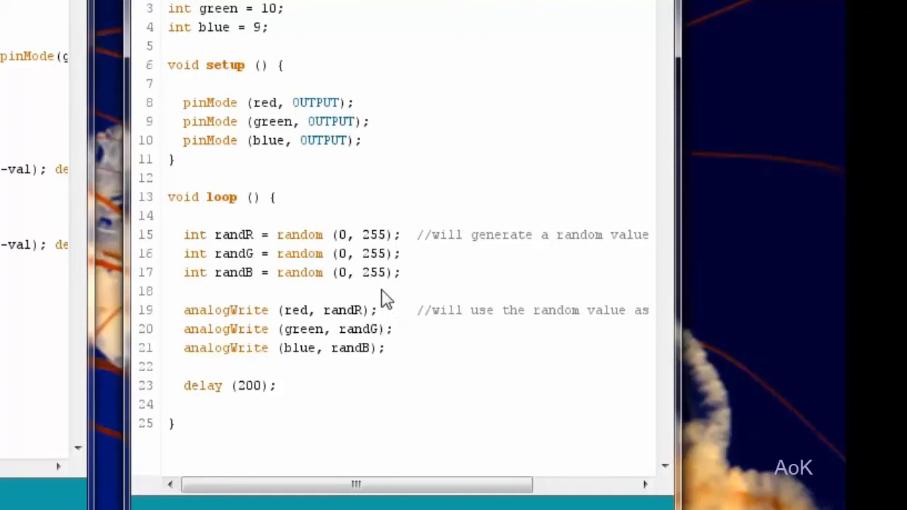
mouse_move(348, 286)
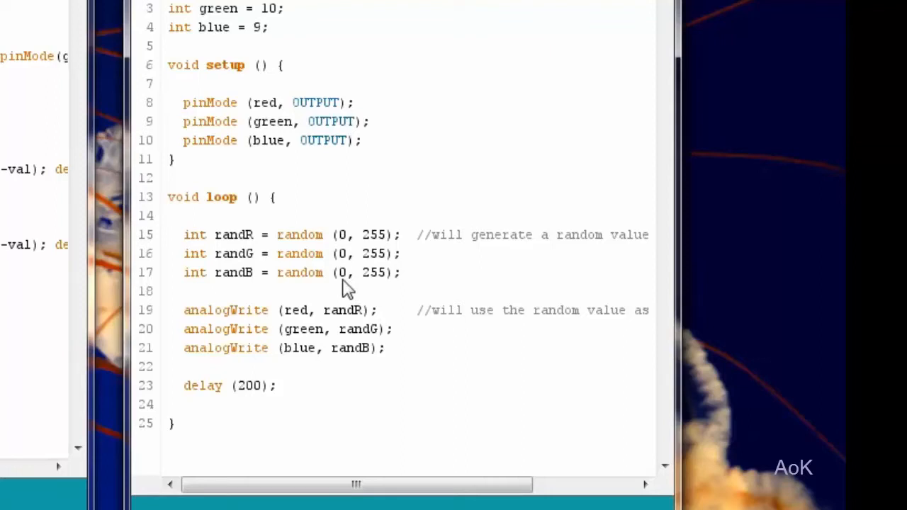
mouse_move(367, 296)
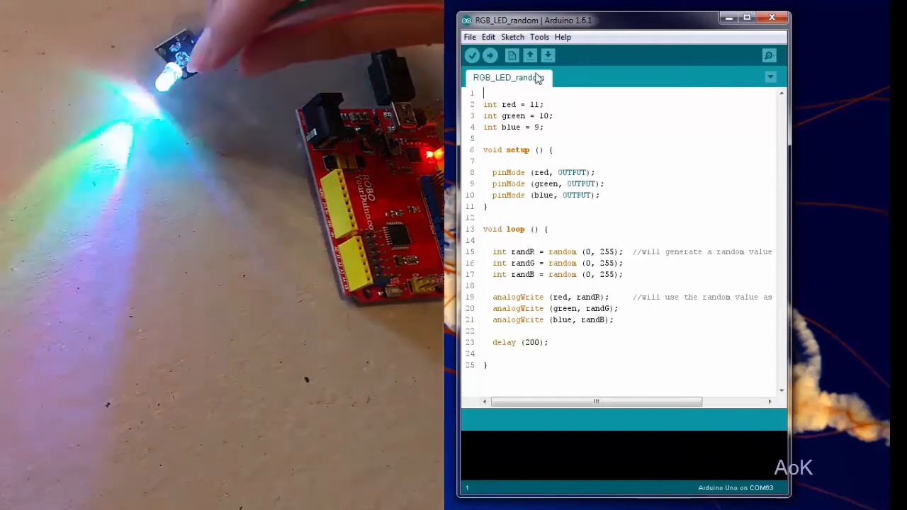
click(490, 55)
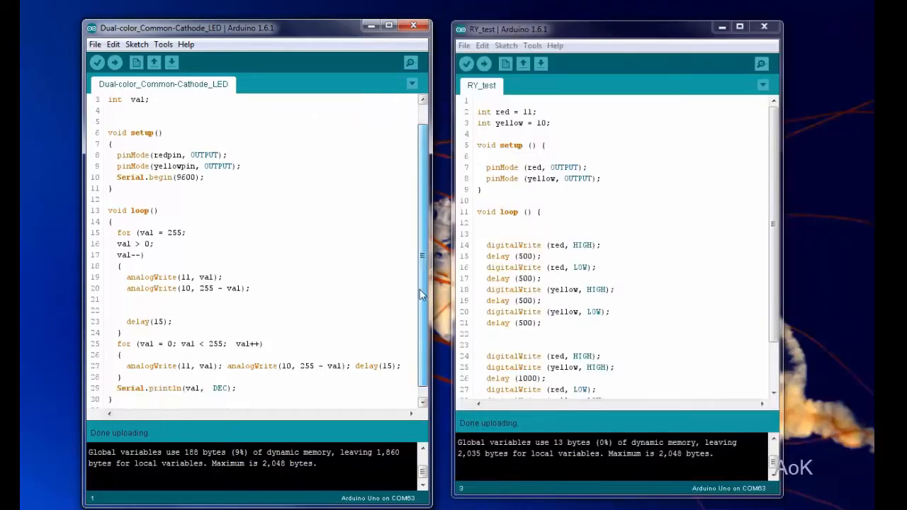
scroll(up, 3)
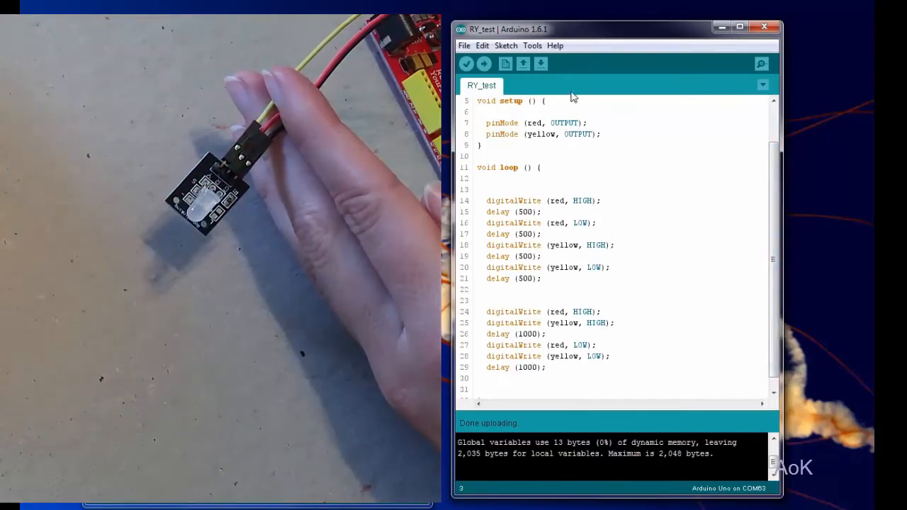
click(485, 64)
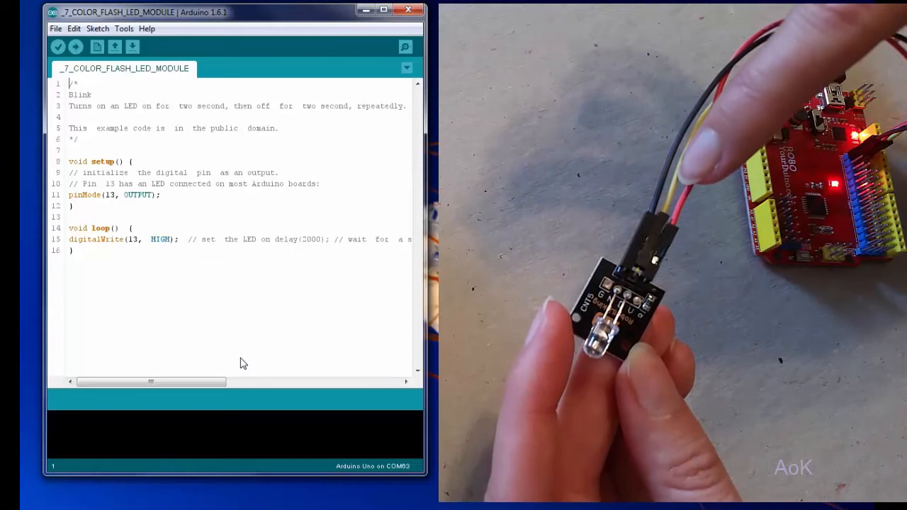
mouse_move(75, 46)
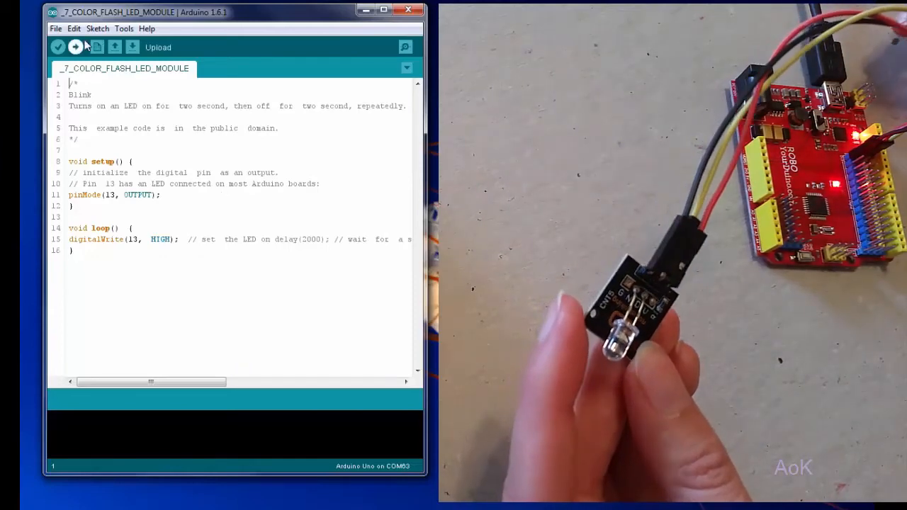
Step: Upload the 7_COLOR_FLASH_LED_MODULE sketch and place the cursor to split the loop line
click(75, 46)
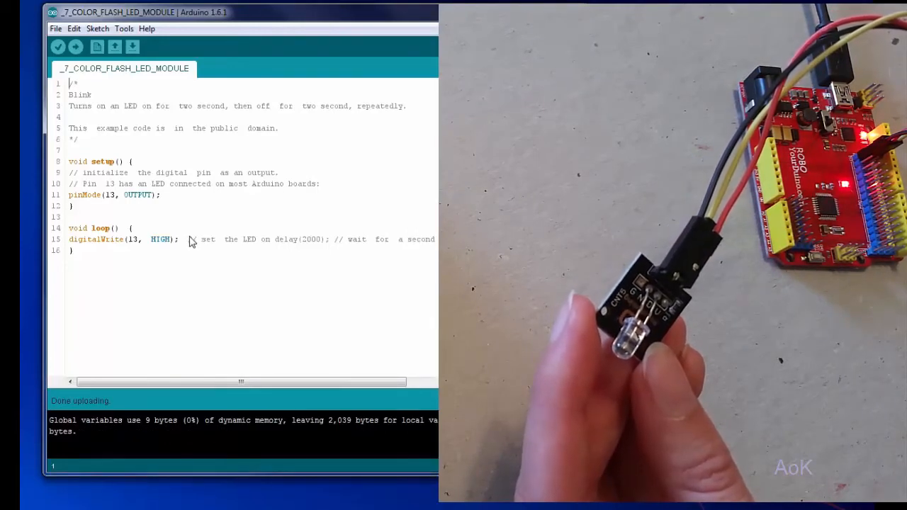
click(282, 238)
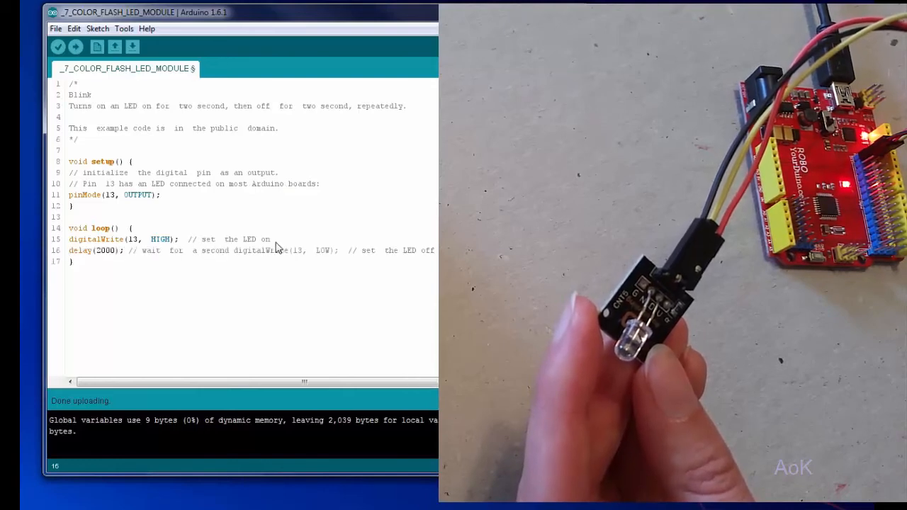
mouse_move(201, 258)
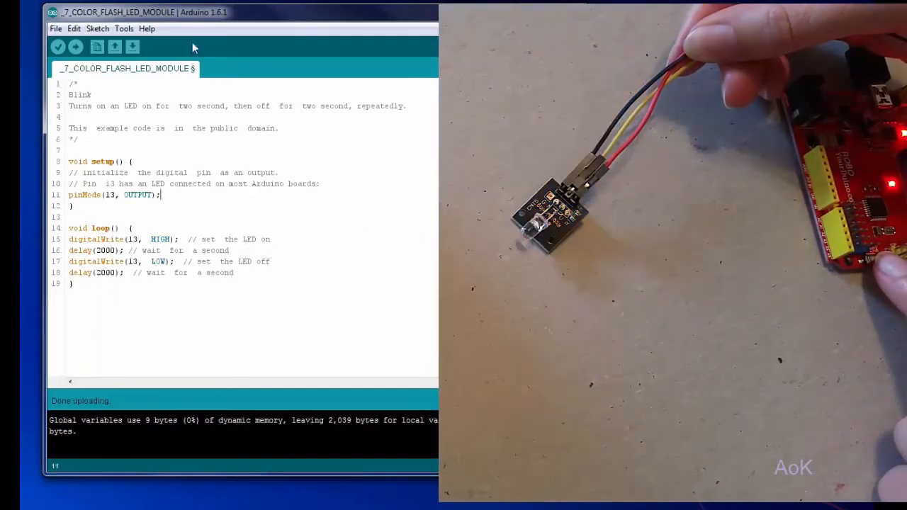
Step: Upload the revised blink sketch with LED on, wait, off, wait on separate lines
click(75, 47)
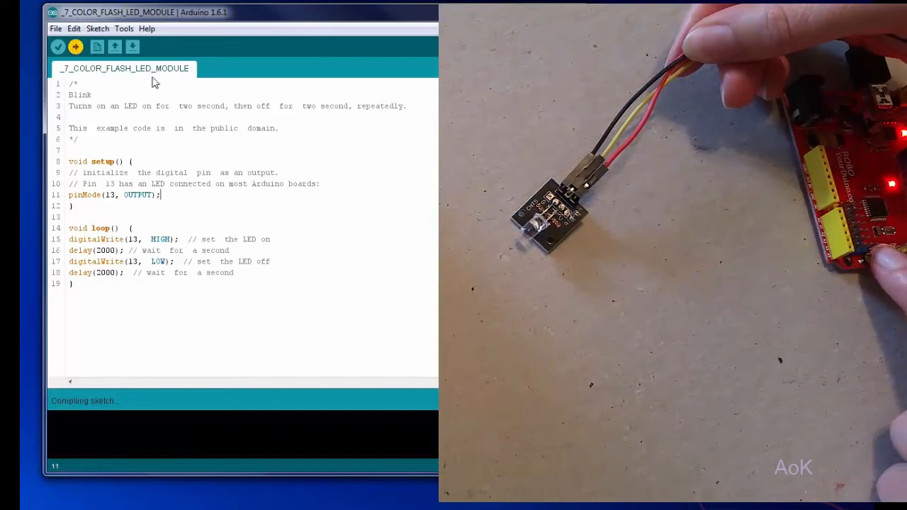
click(75, 46)
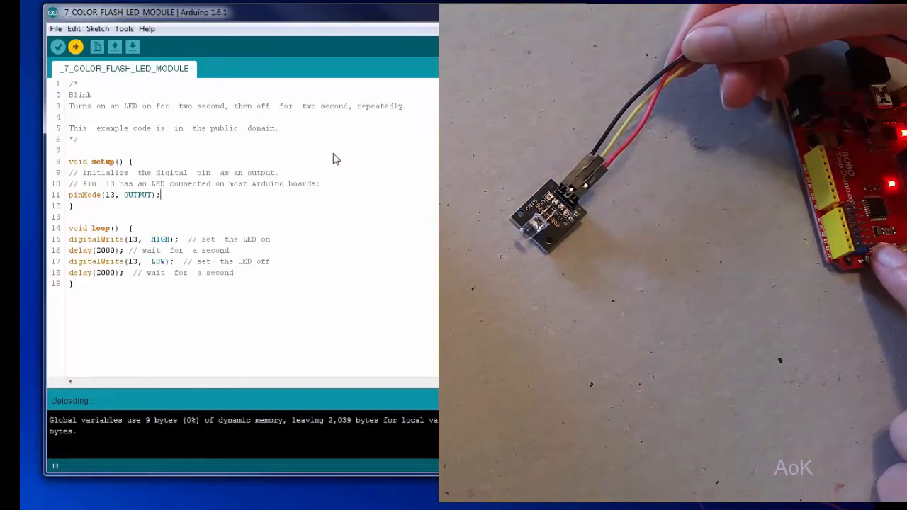